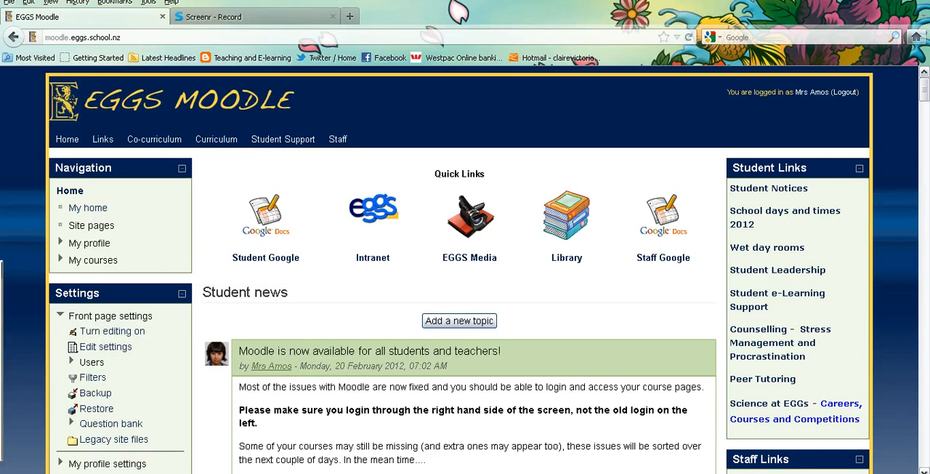
mouse_move(20, 218)
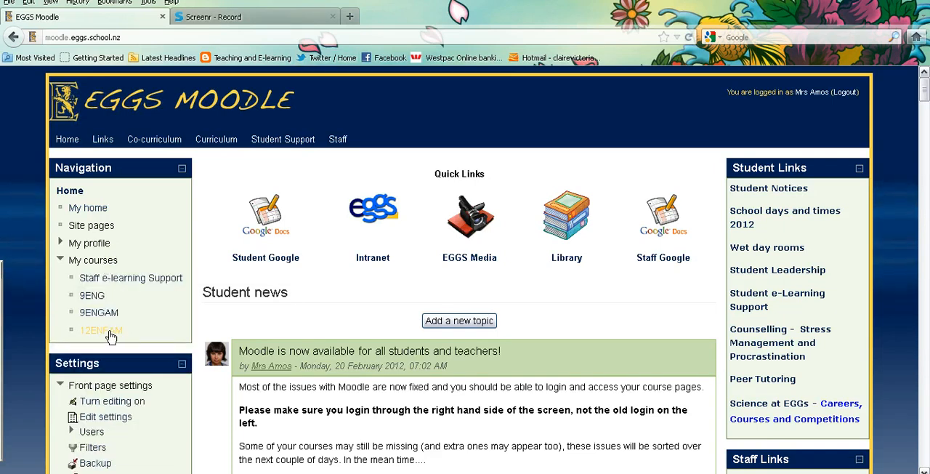
Step: Open the 12ENFAM English Foundation course from My courses and start turning editing on
left_click(102, 330)
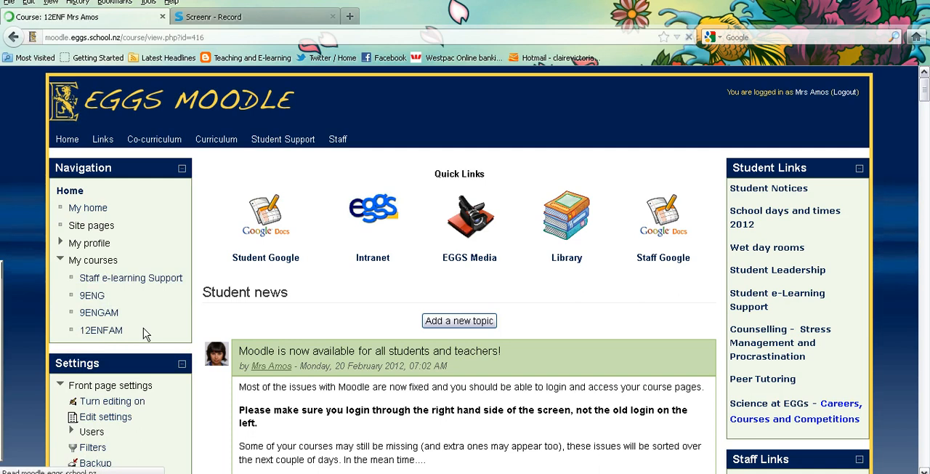
left_click(102, 330)
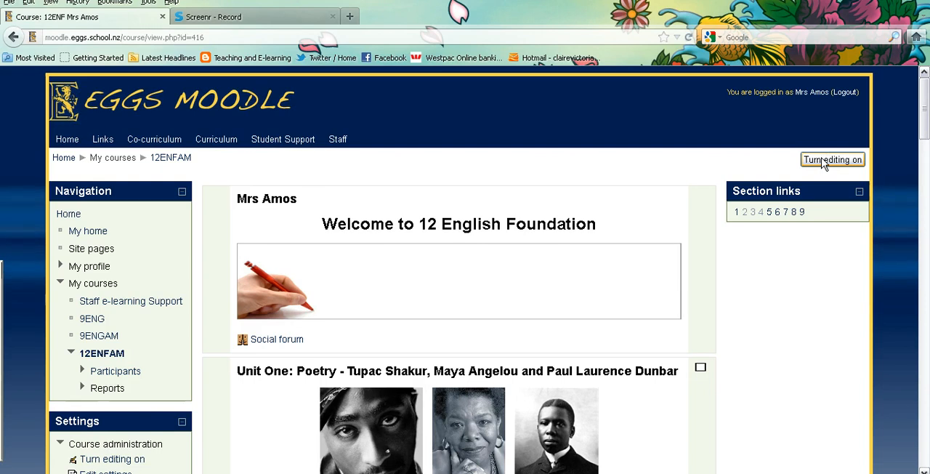
left_click(832, 159)
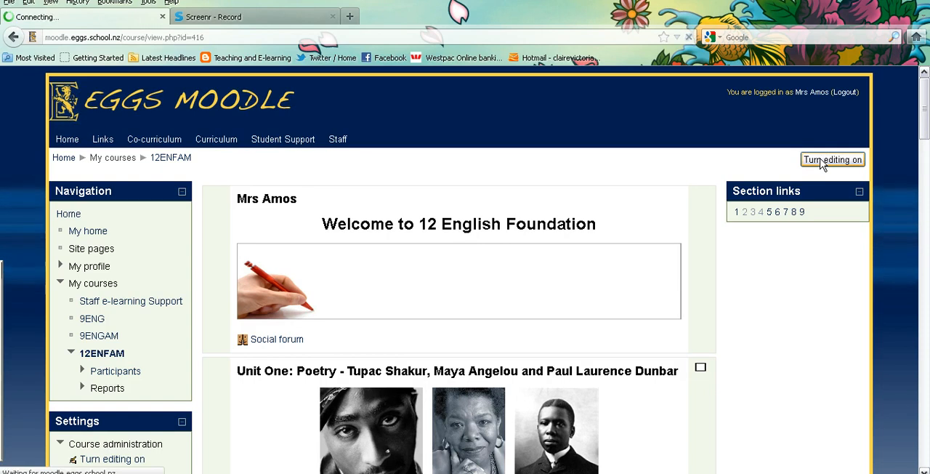
left_click(831, 160)
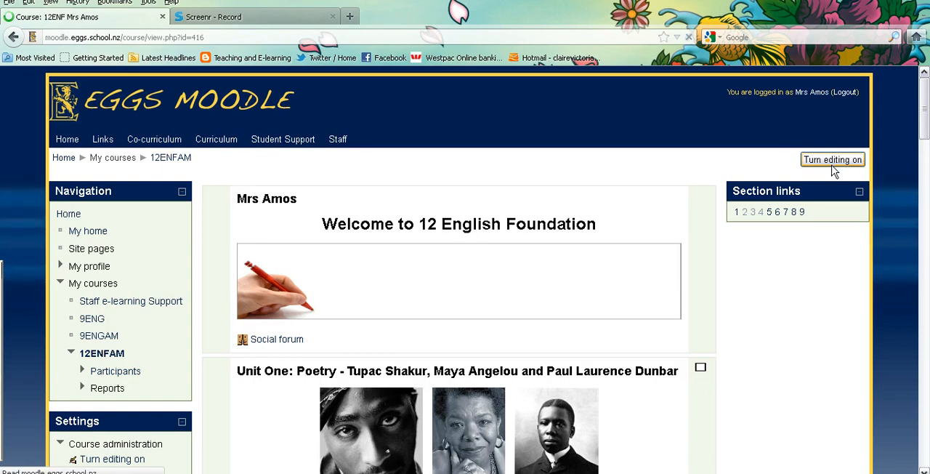
Step: Confirm editing on and reach the Add a resource dropdown at the end of Unit One
left_click(832, 159)
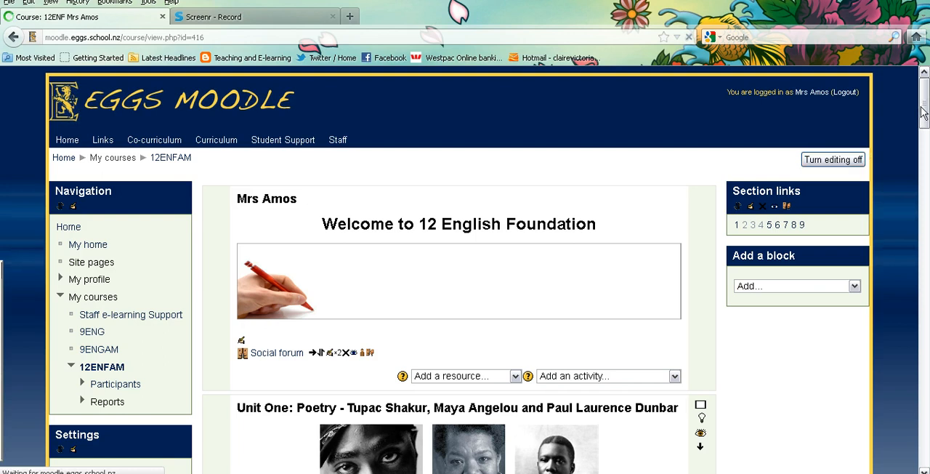
scroll("down", 3)
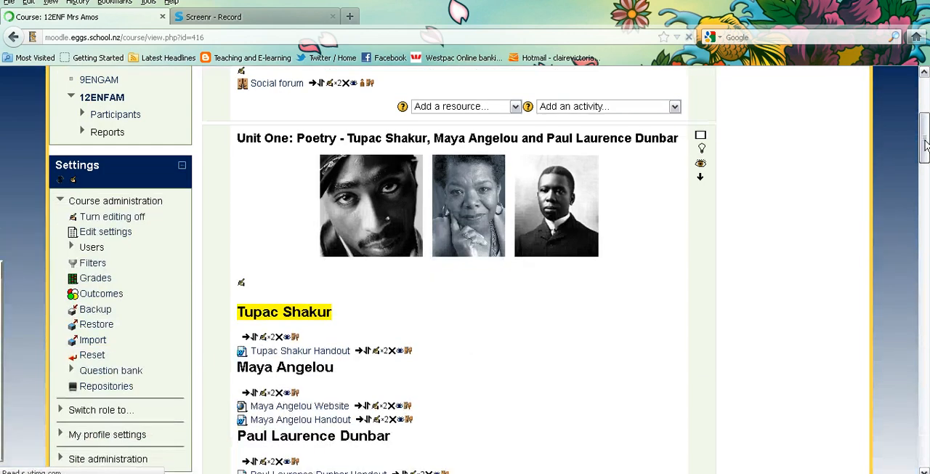
scroll("down", 3)
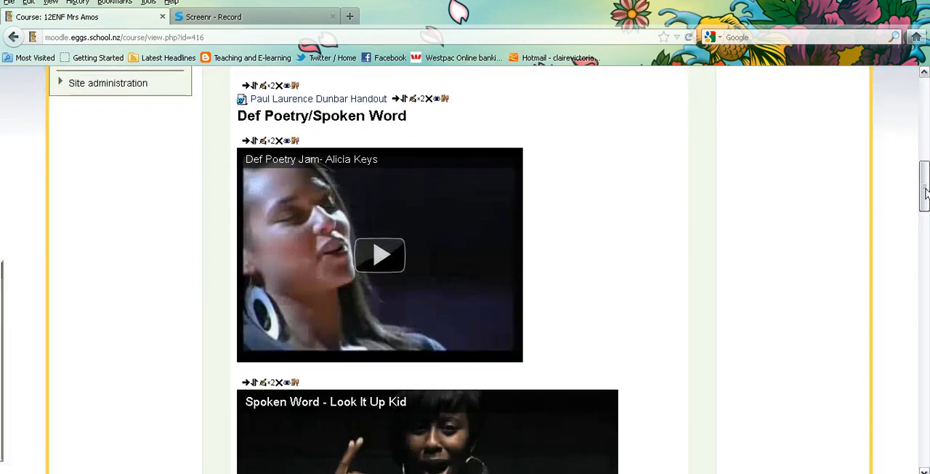
scroll("down", 3)
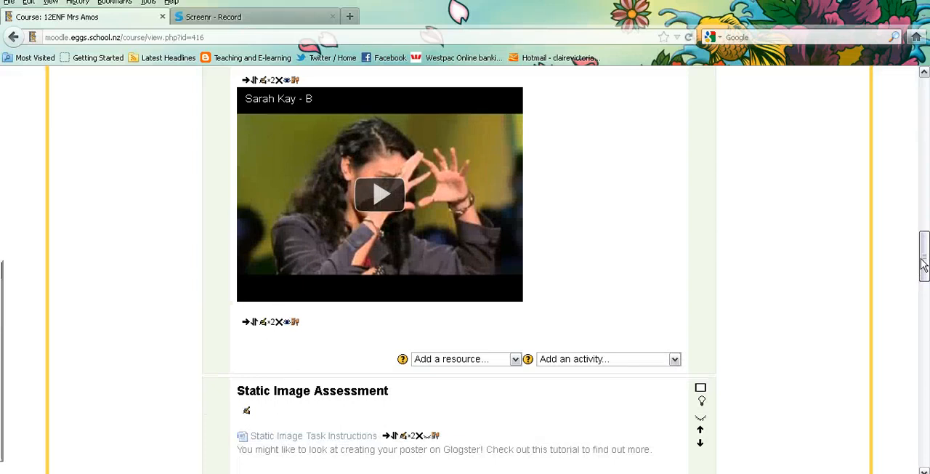
scroll("down", 3)
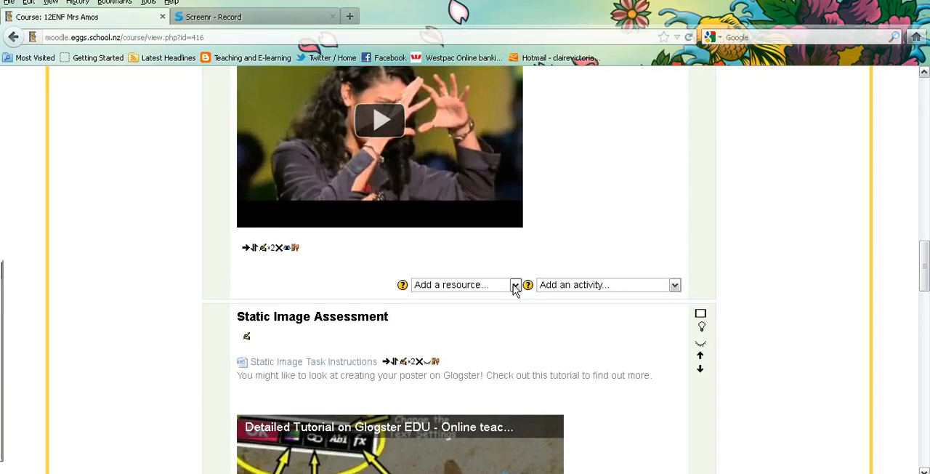
left_click(515, 285)
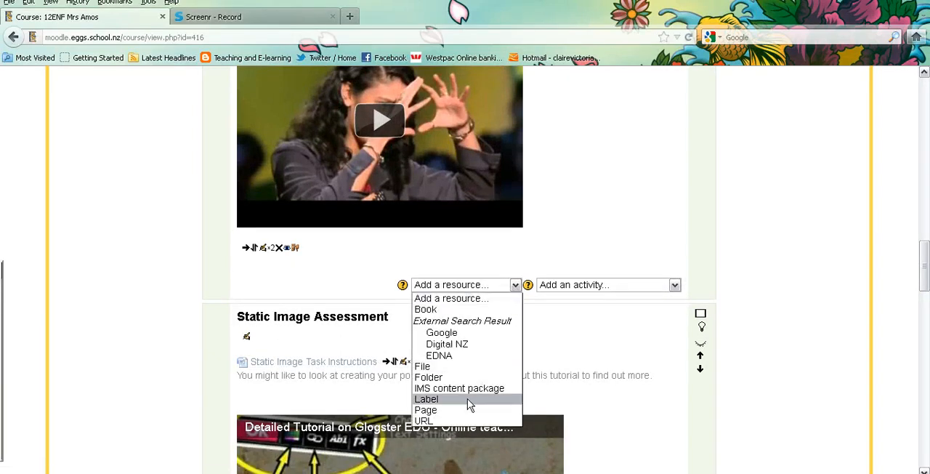
Step: Add a new Label to Unit One with the text 'Topic One' typed and selected
left_click(428, 399)
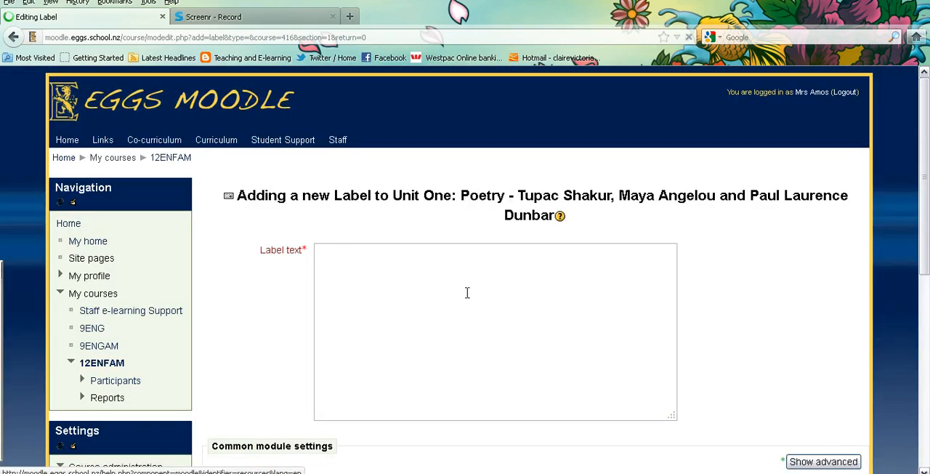
mouse_move(497, 282)
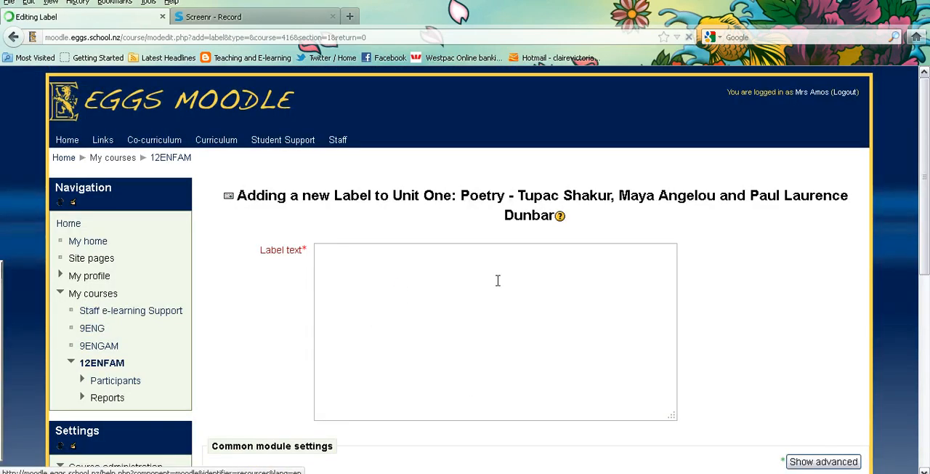
mouse_move(491, 273)
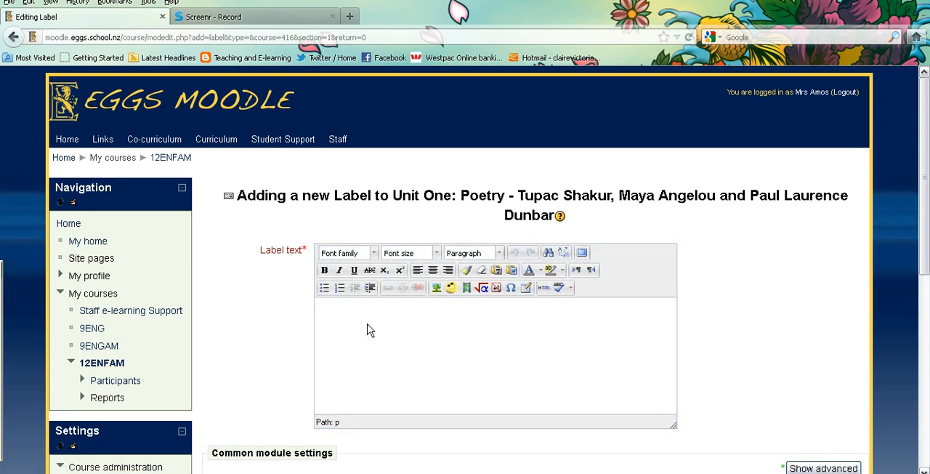
mouse_move(352, 319)
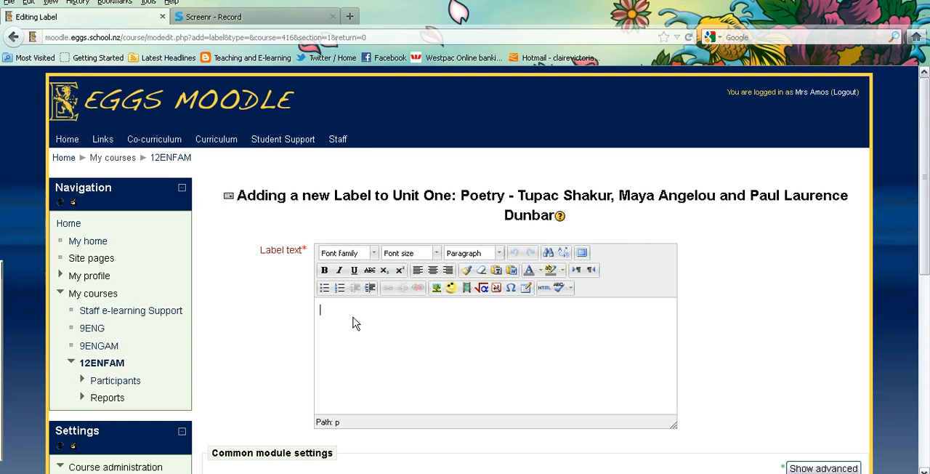
type("T")
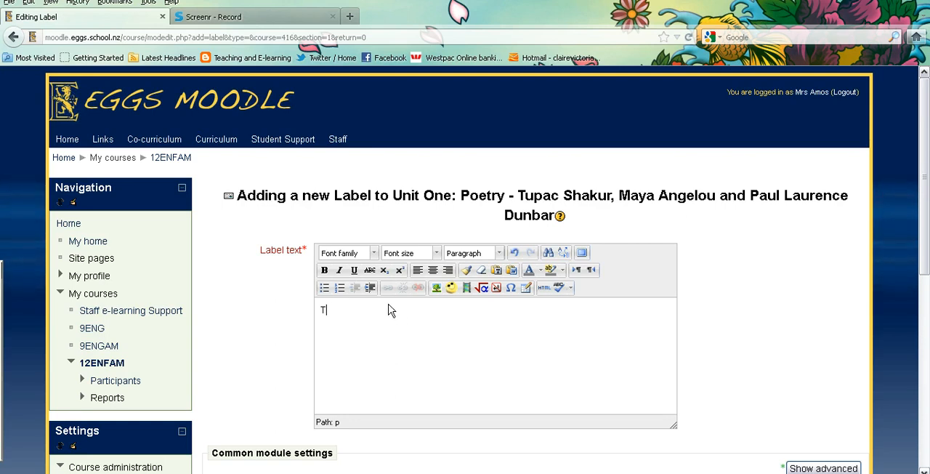
type("opic One")
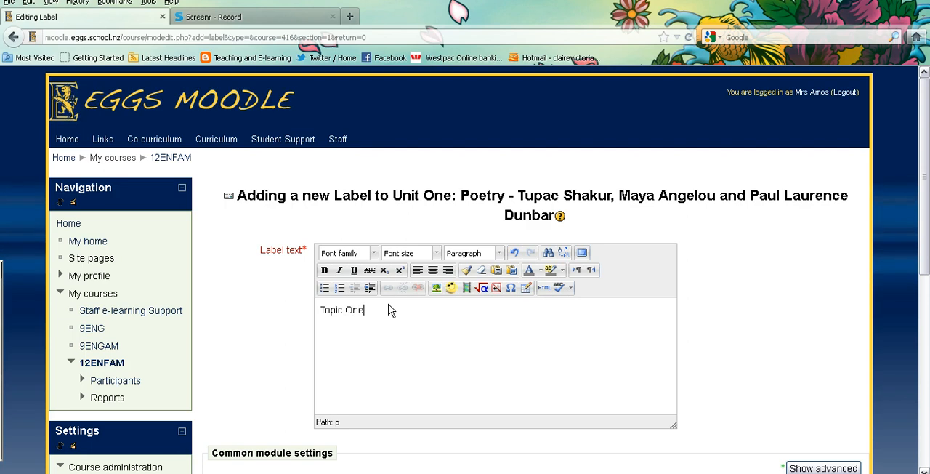
mouse_move(393, 317)
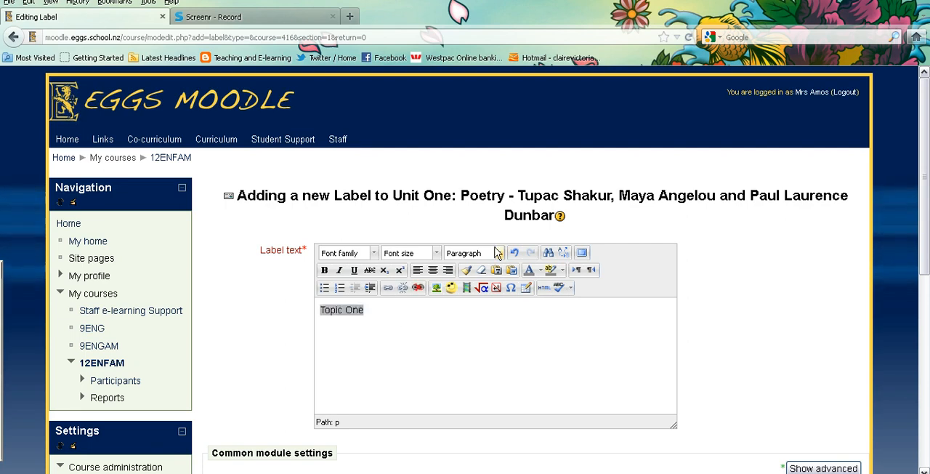
Step: Format 'Topic One' as Heading 1 in red text with a yellow background
left_click(471, 253)
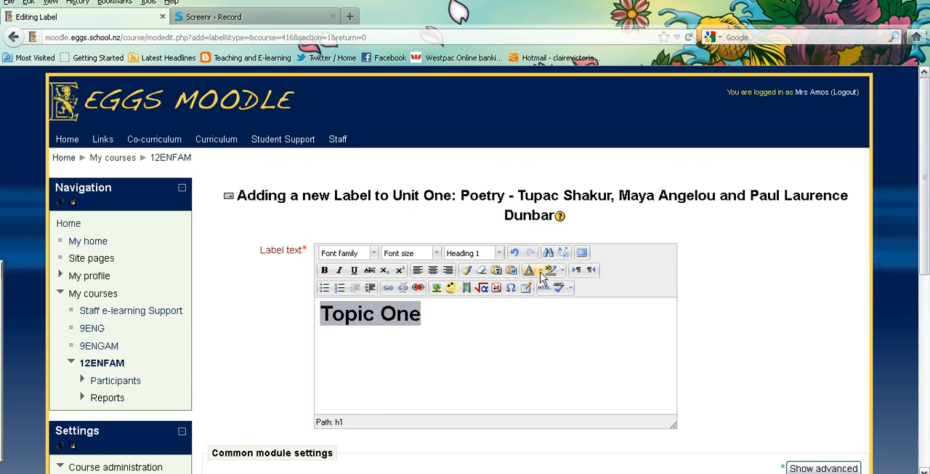
mouse_move(529, 270)
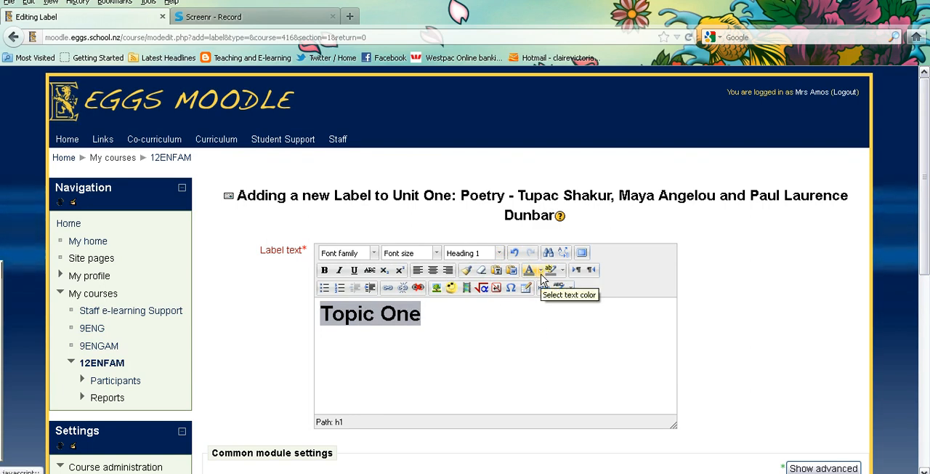
left_click(529, 270)
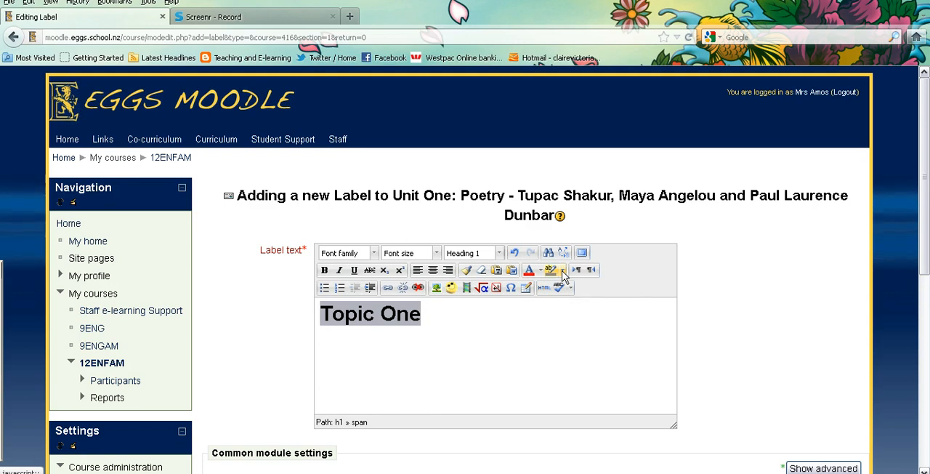
left_click(552, 271)
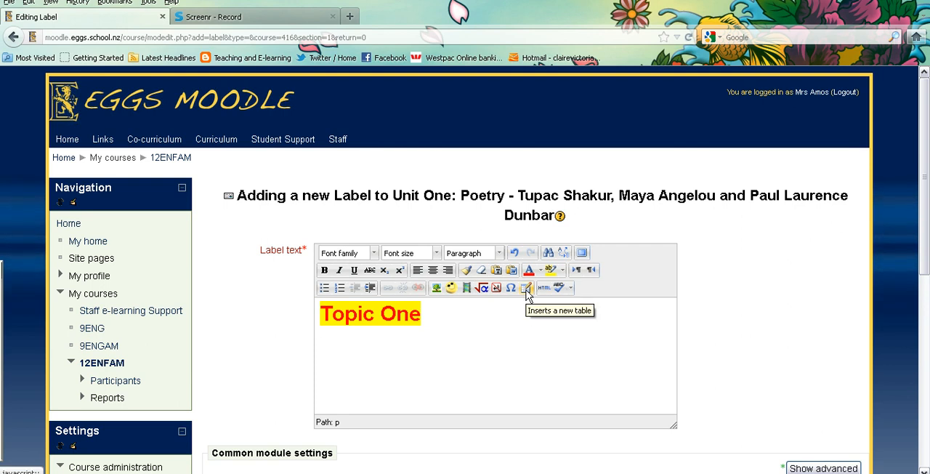
mouse_move(526, 290)
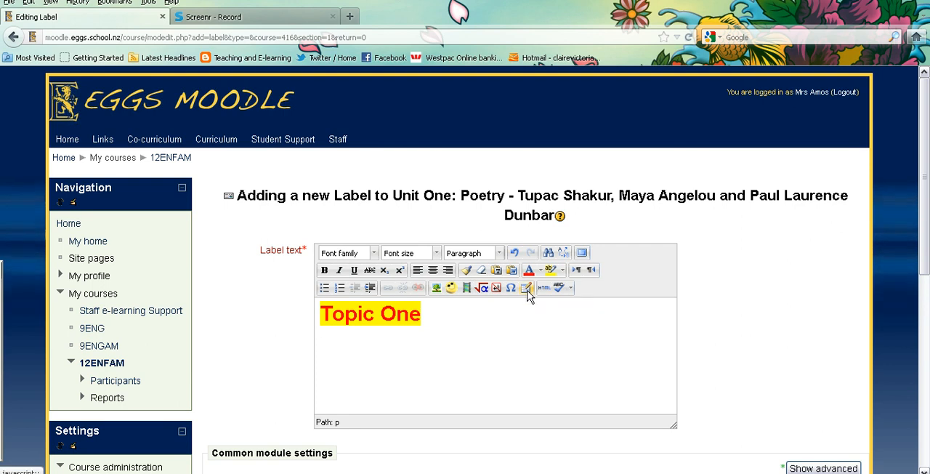
Step: Insert a 2x2 table under the heading filled with One, Two, Three, Four
left_click(526, 288)
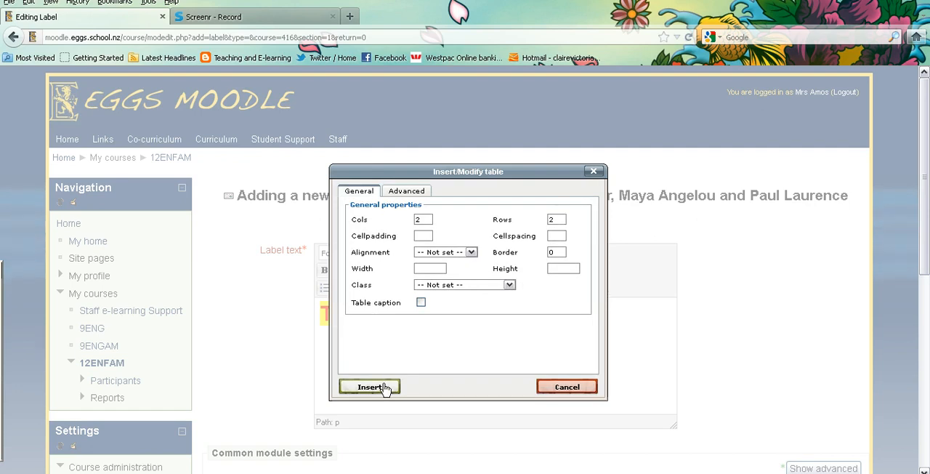
left_click(369, 386)
type("One")
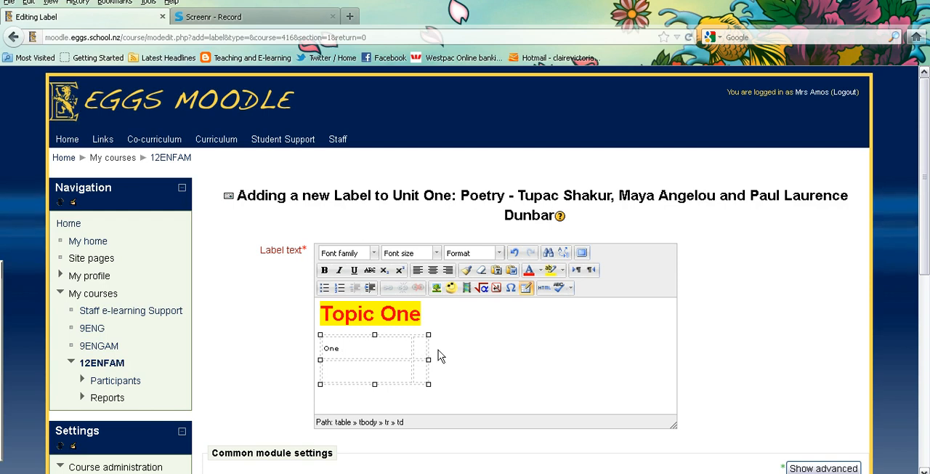
left_click(414, 347)
type("T")
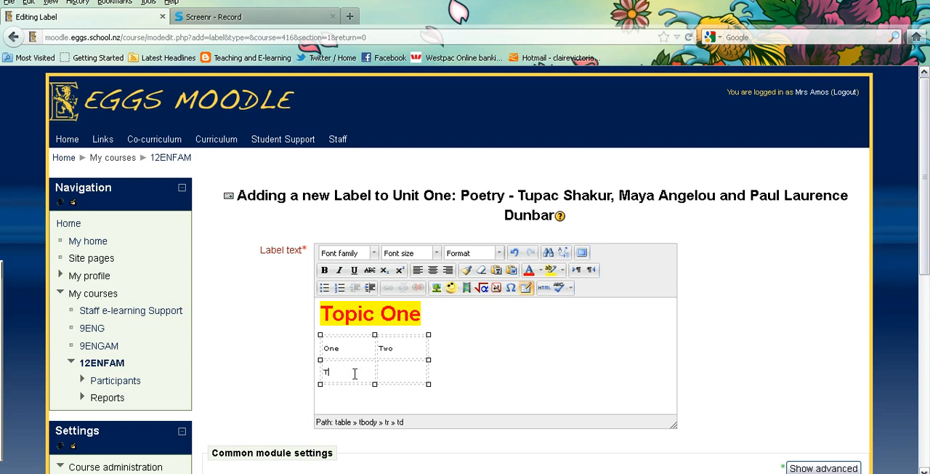
type("hree")
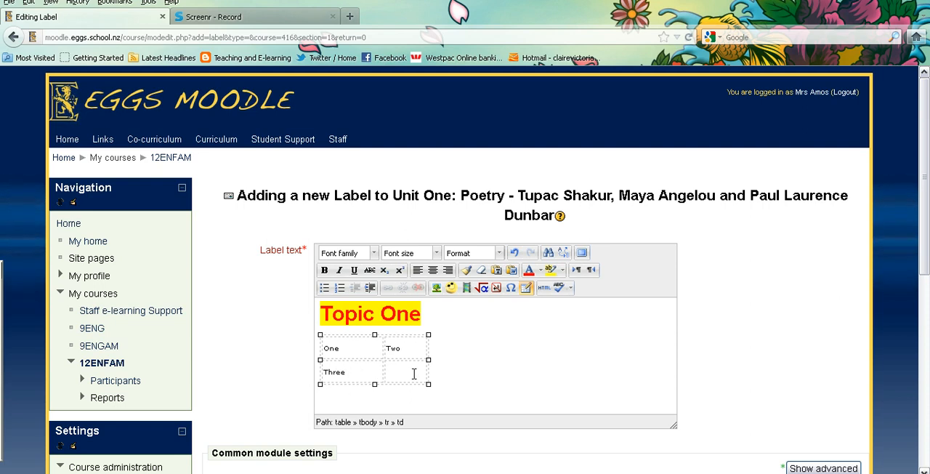
type("Four")
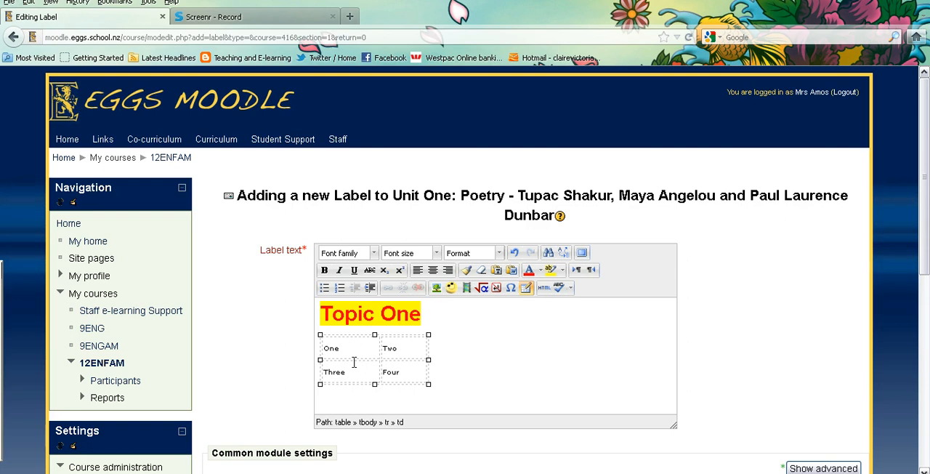
Step: In Table properties Advanced, choose border colour #cc9966 and Chartreuse #7FFF00 background
right_click(355, 347)
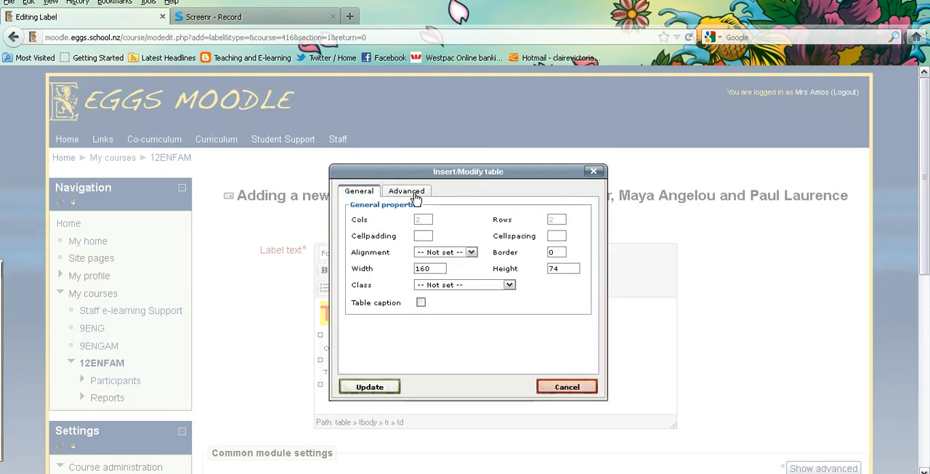
left_click(406, 190)
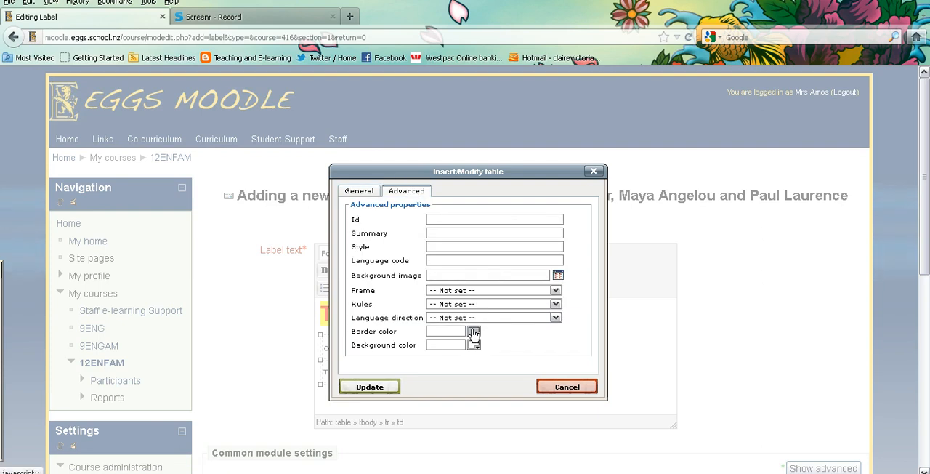
left_click(473, 334)
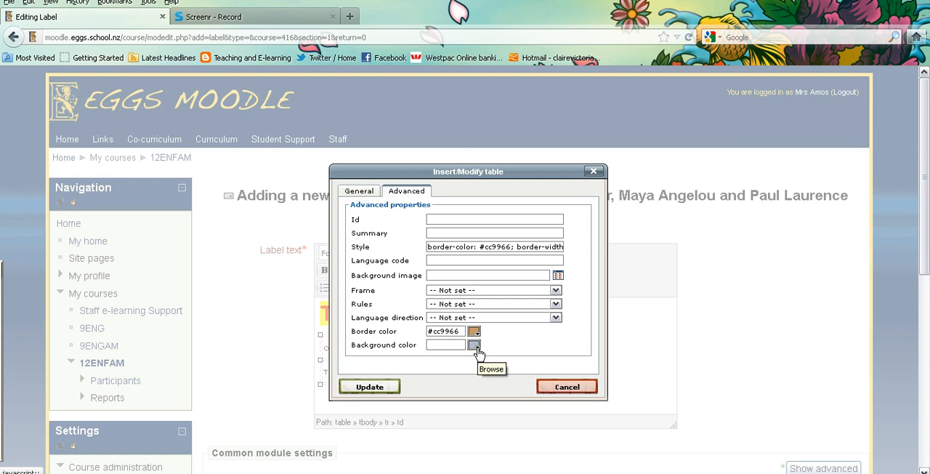
left_click(477, 345)
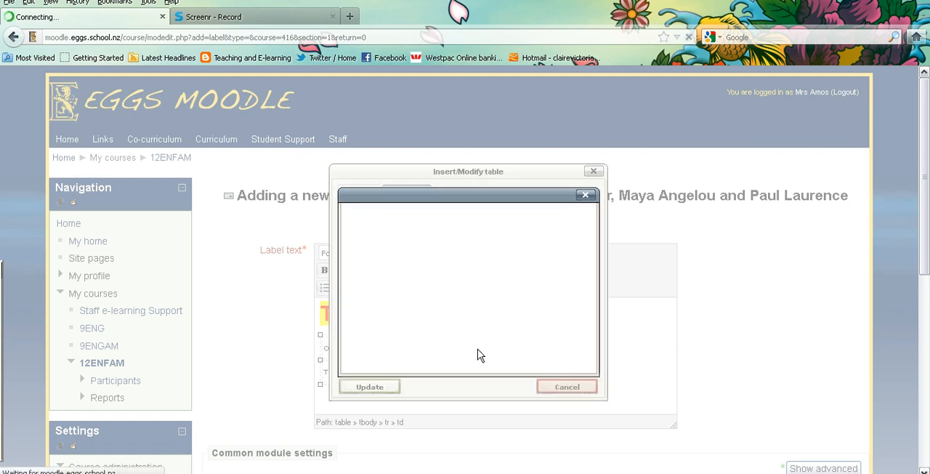
left_click(404, 215)
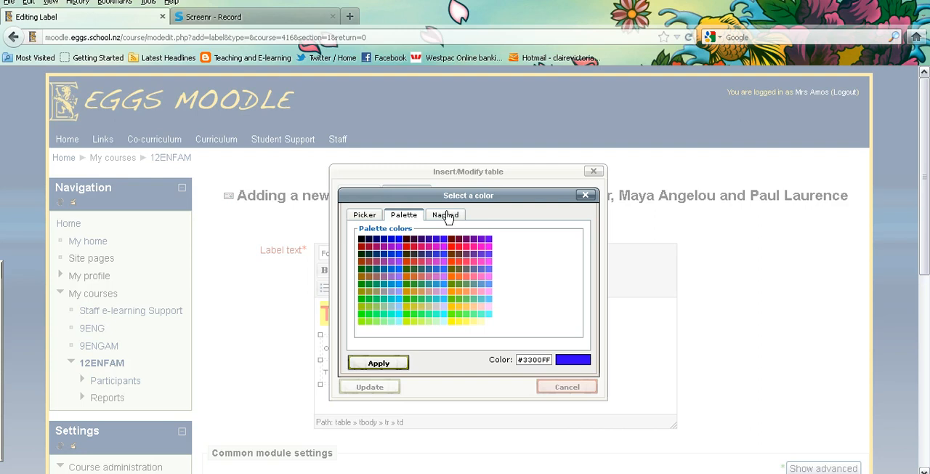
left_click(445, 215)
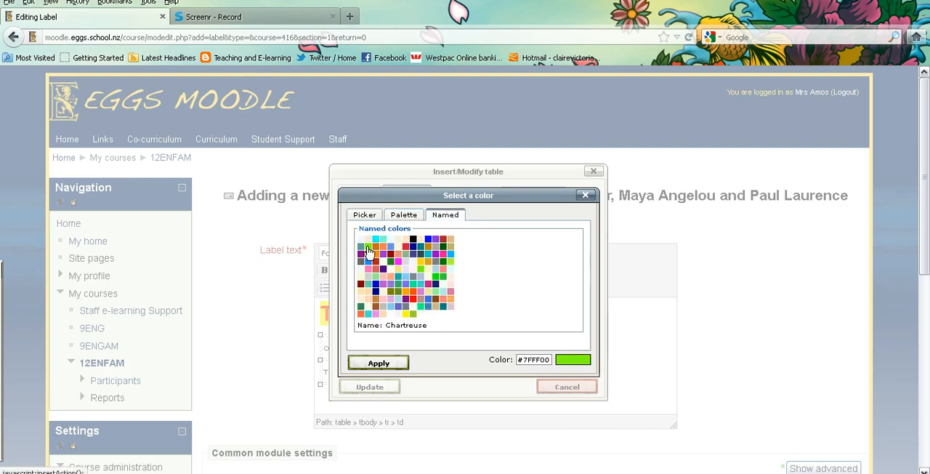
left_click(378, 362)
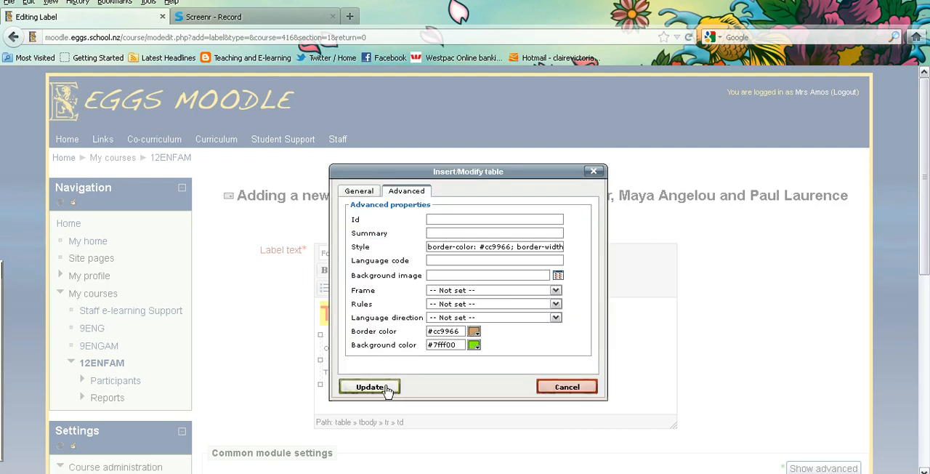
Step: Update the table so it shows the chartreuse background and brown border
left_click(369, 386)
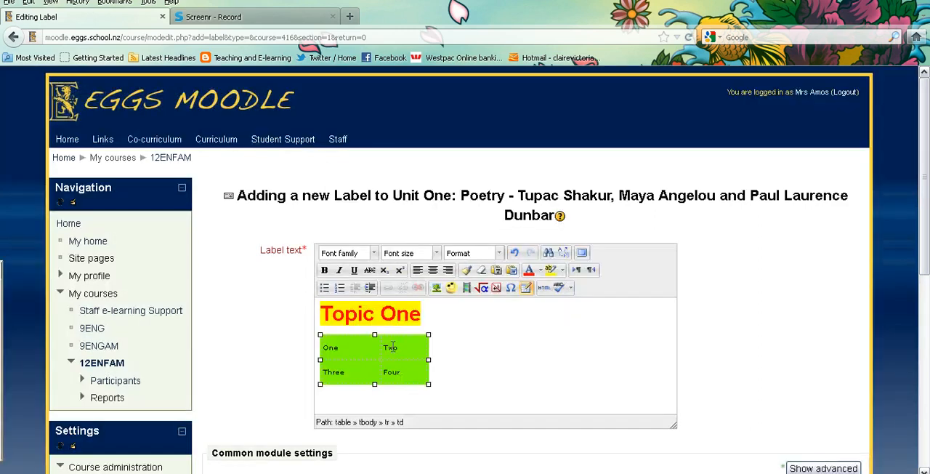
left_click(342, 347)
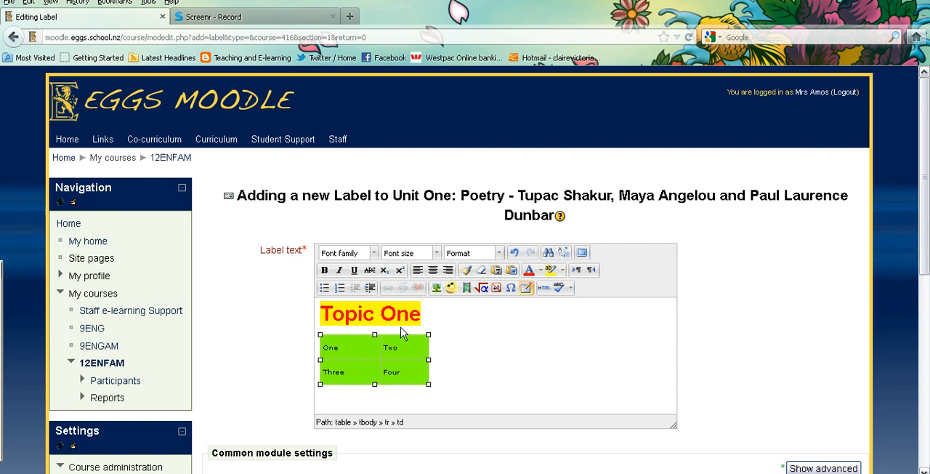
mouse_move(453, 398)
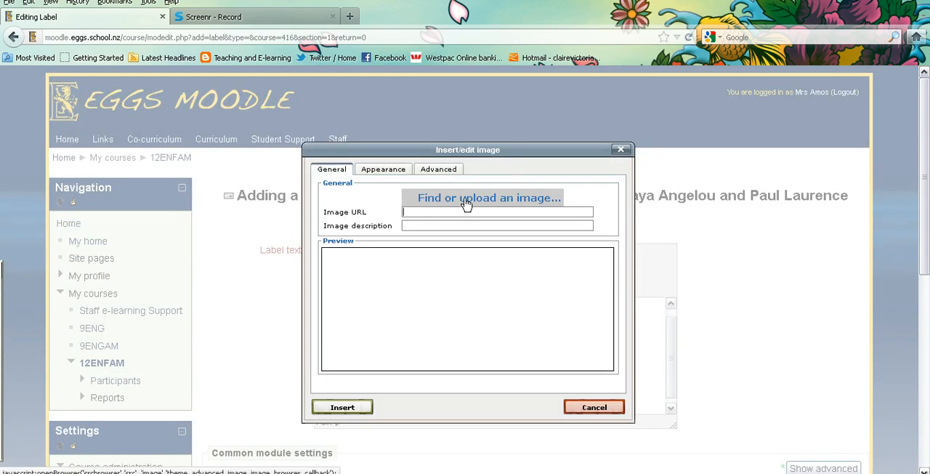
mouse_move(477, 202)
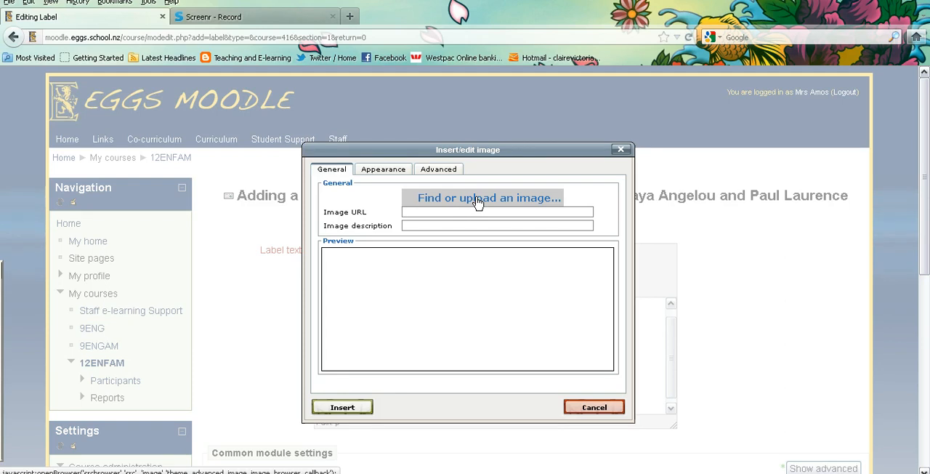
Step: Upload the keyboard photo from My Documents so it previews in the image dialog
left_click(488, 197)
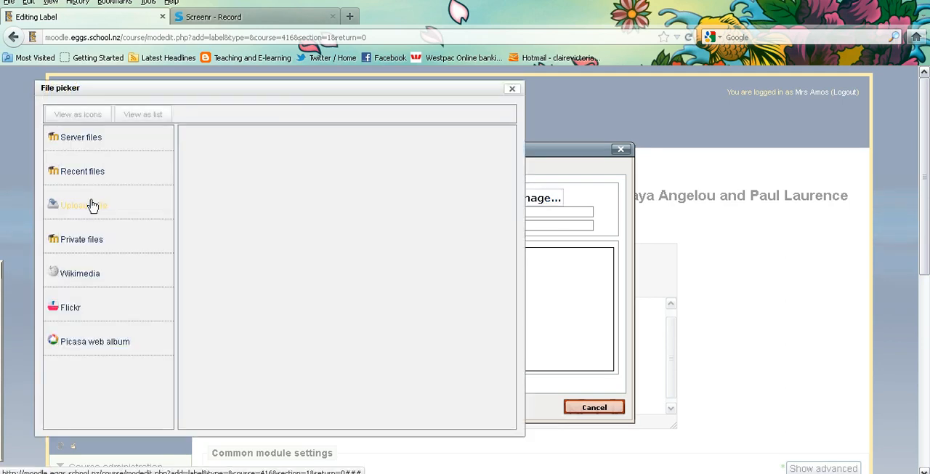
left_click(83, 205)
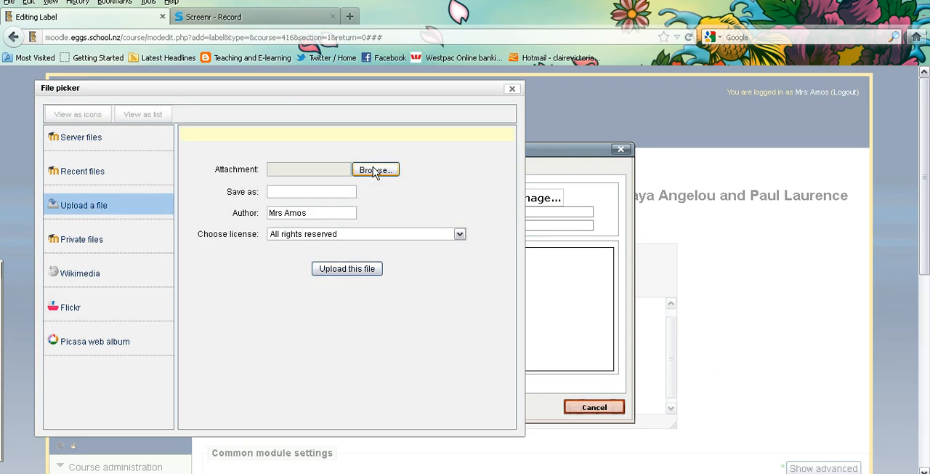
left_click(375, 169)
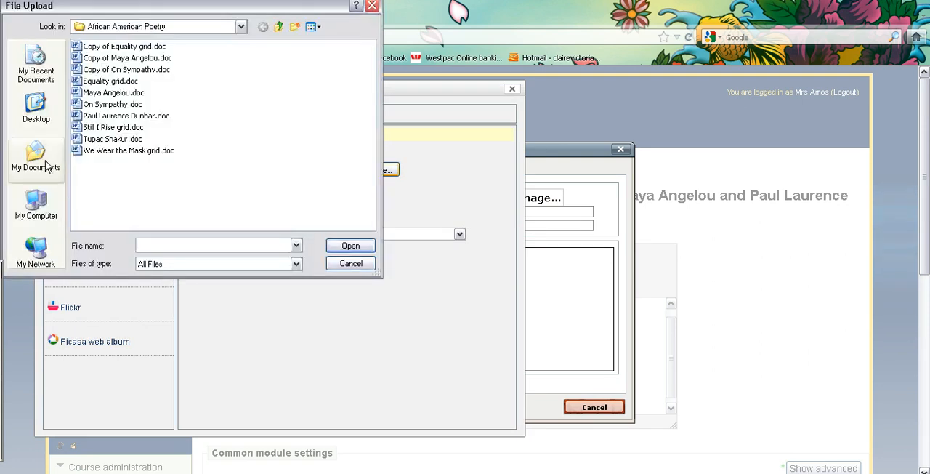
left_click(35, 158)
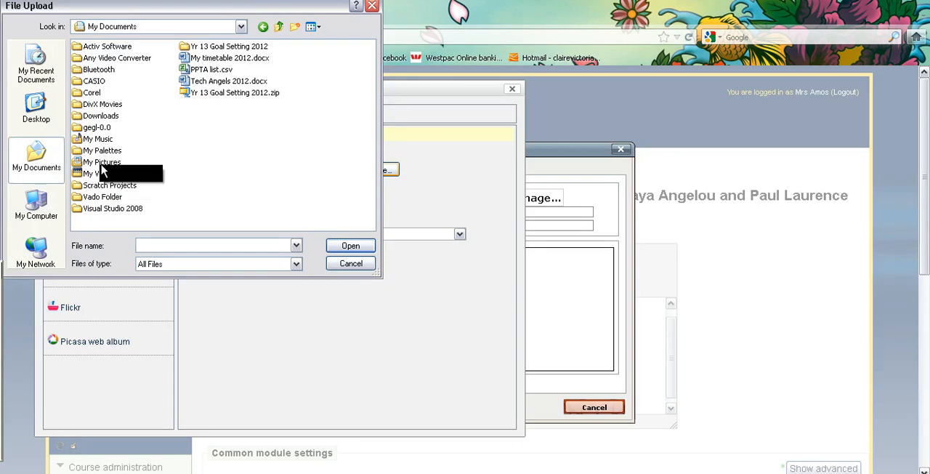
double_click(101, 161)
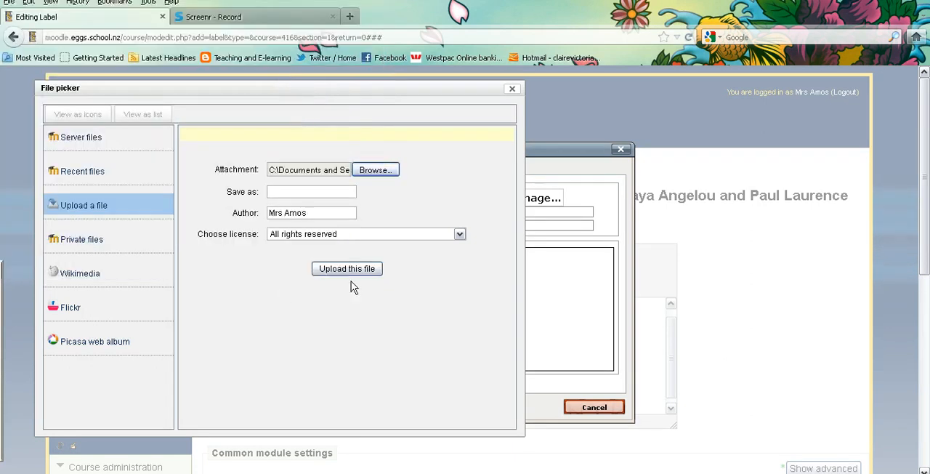
left_click(345, 268)
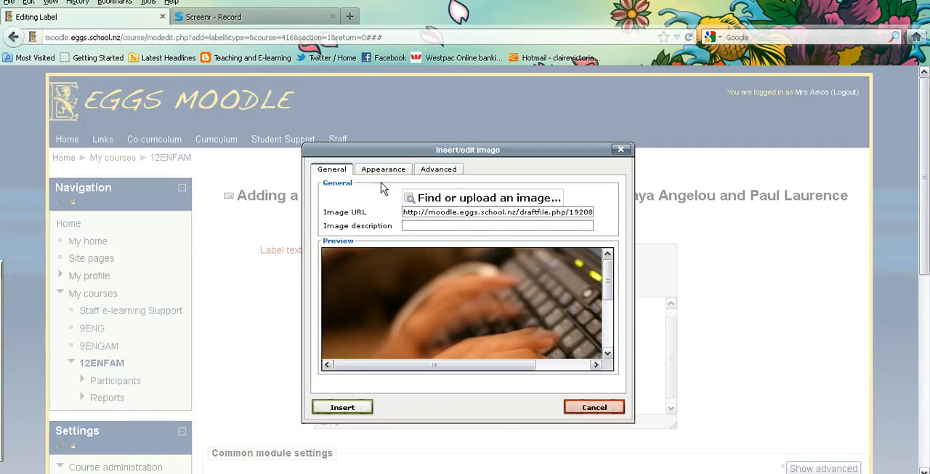
Step: Insert the keyboard photo at width 200 below the table, skipping the description warning
left_click(384, 169)
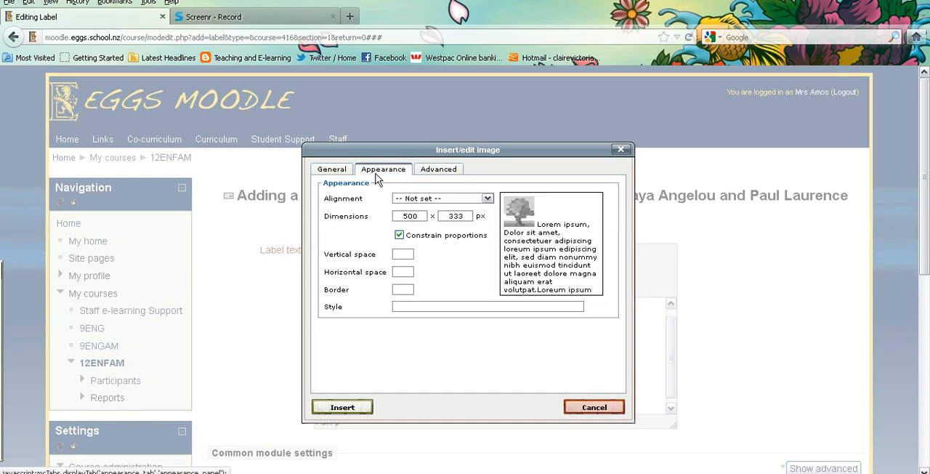
left_click(410, 215)
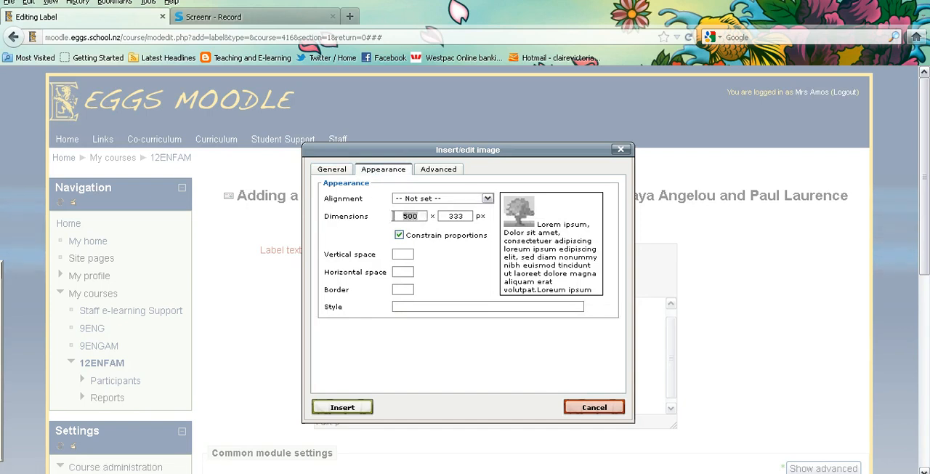
type("200")
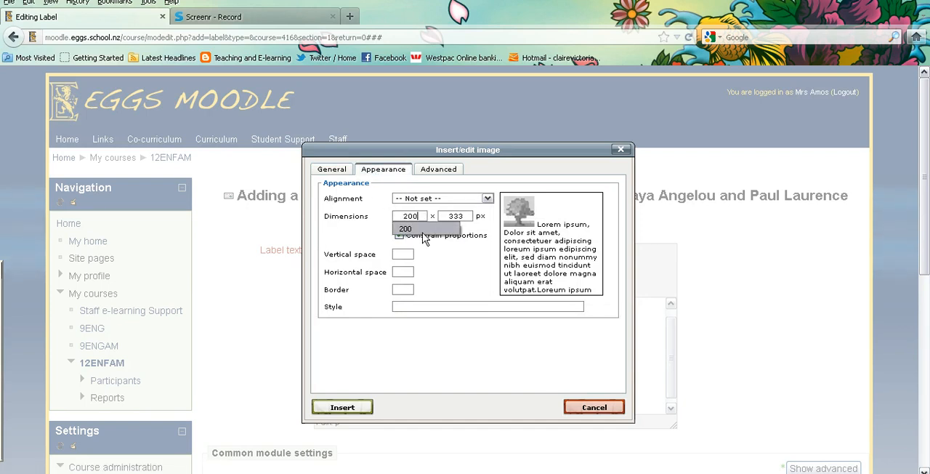
left_click(341, 407)
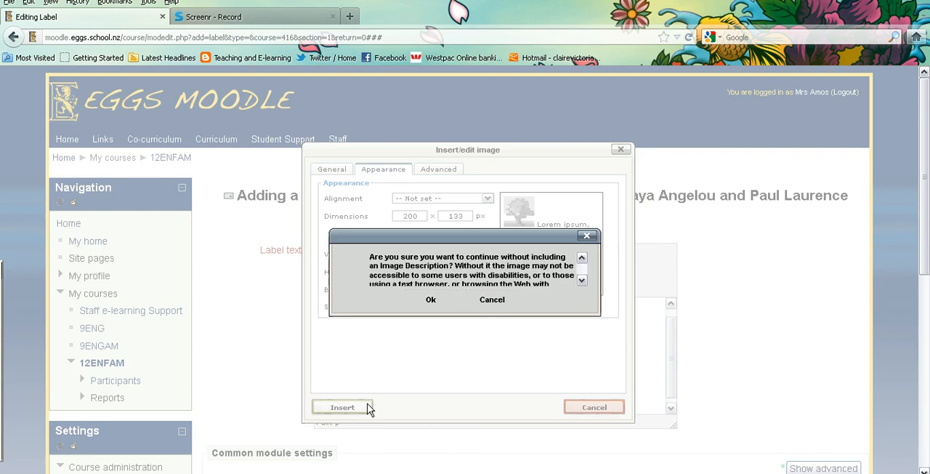
left_click(430, 299)
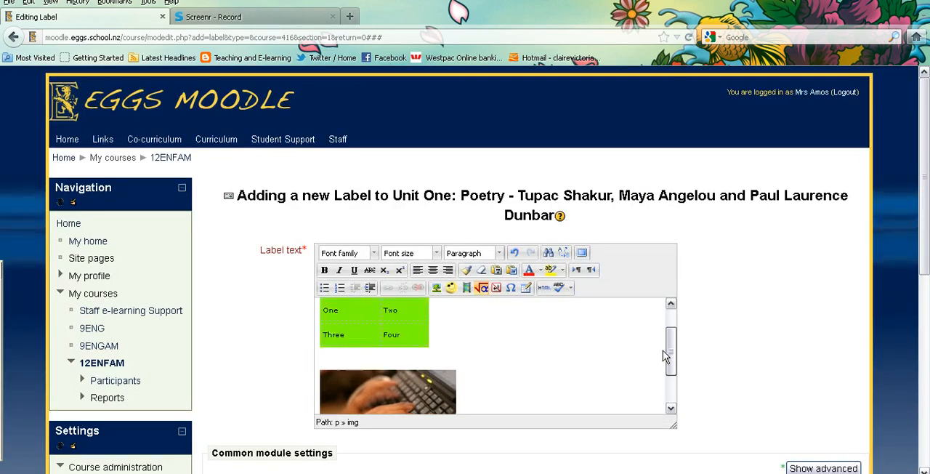
scroll("down", 3)
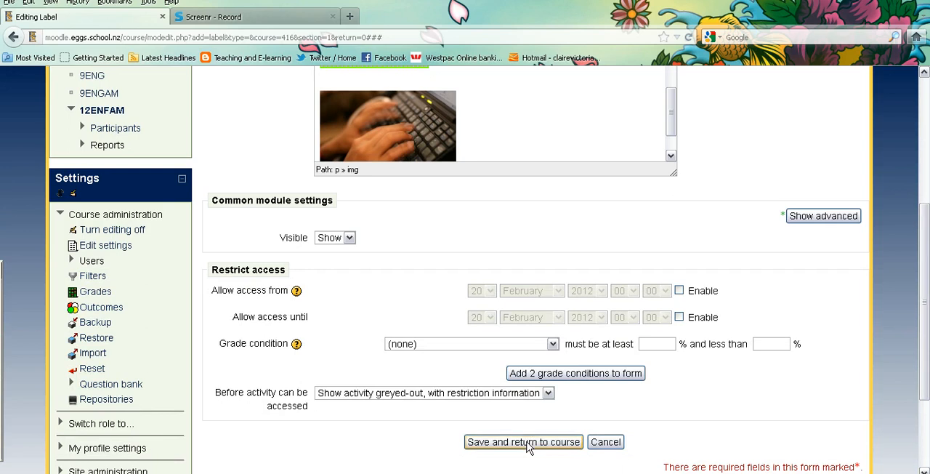
Step: Save and return to course, viewing the new label with heading, table and photo
left_click(523, 442)
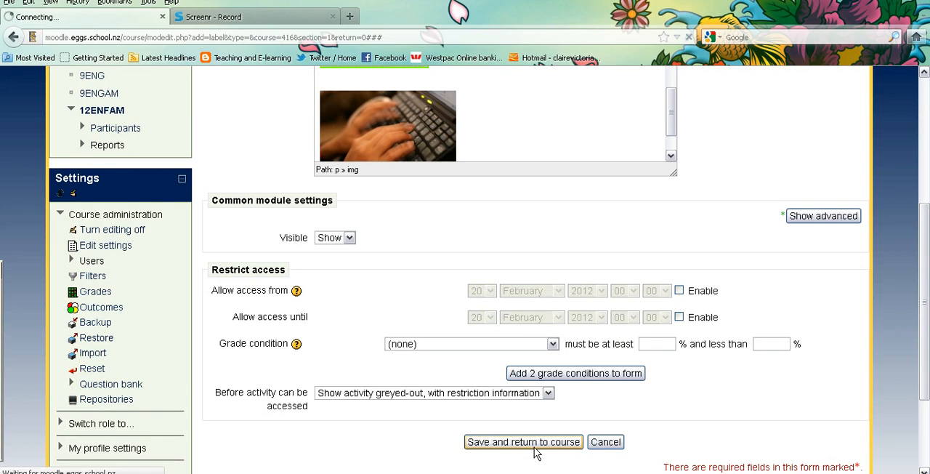
left_click(523, 441)
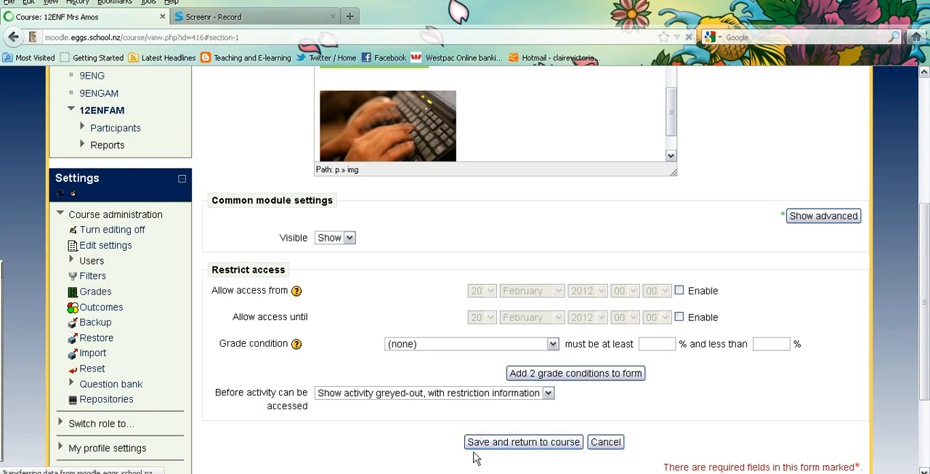
left_click(523, 442)
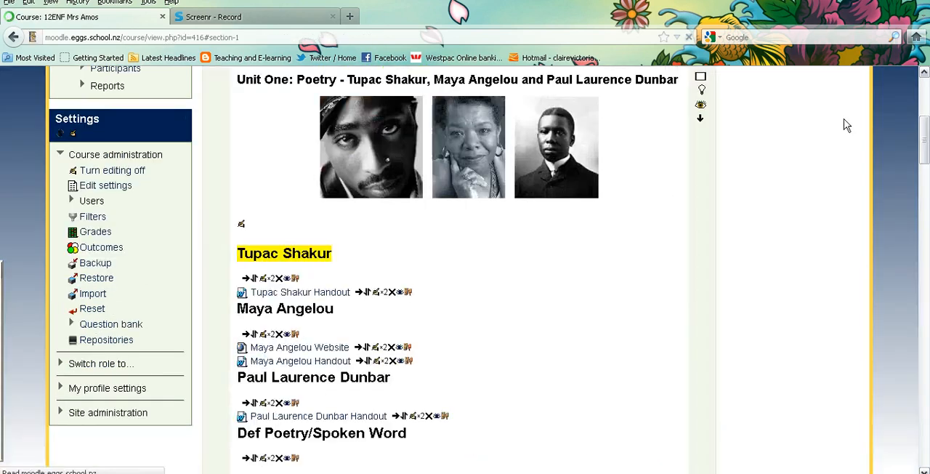
scroll("down", 3)
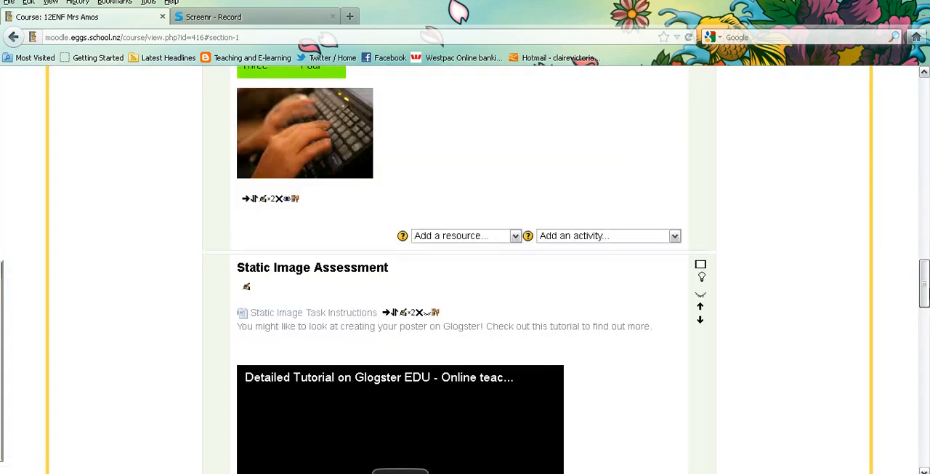
scroll("down", 3)
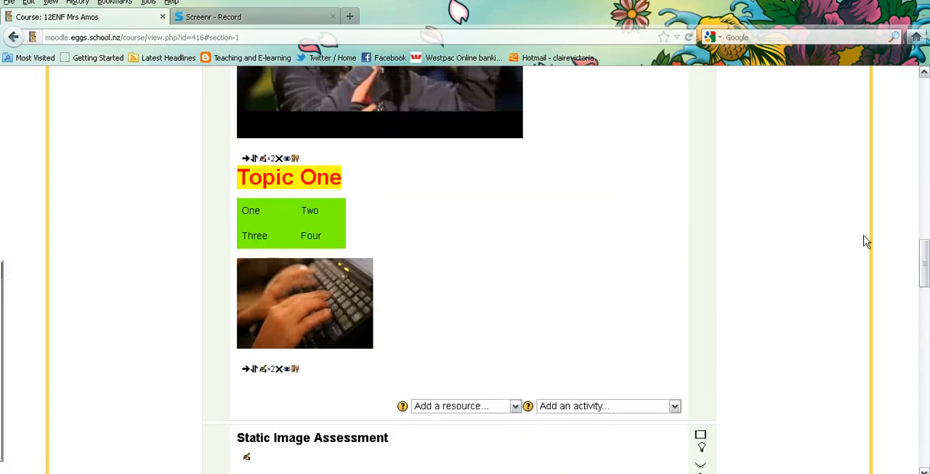
mouse_move(263, 372)
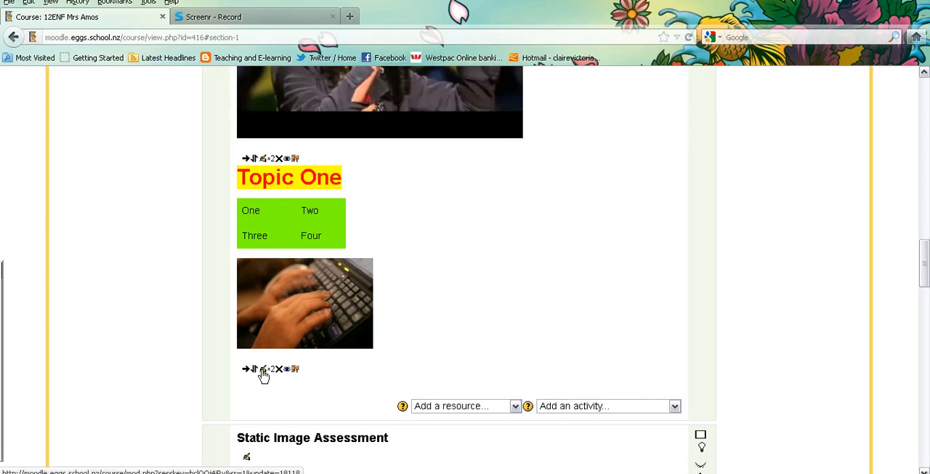
mouse_move(261, 369)
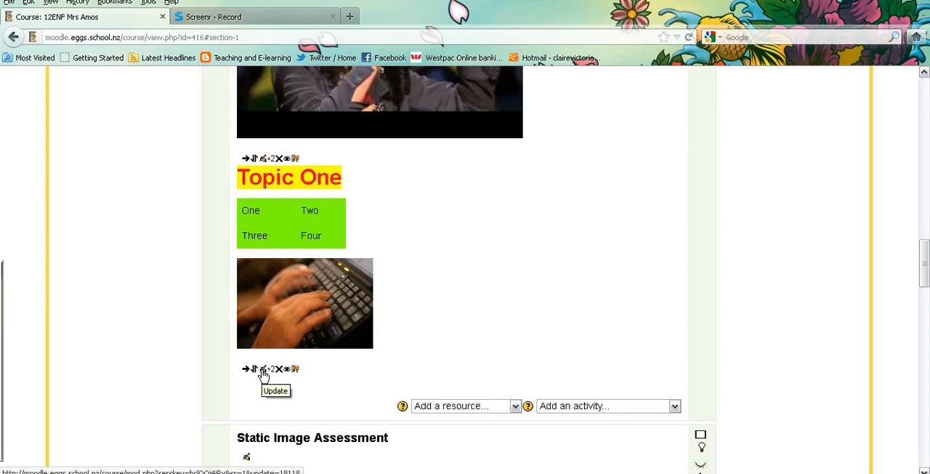
mouse_move(282, 372)
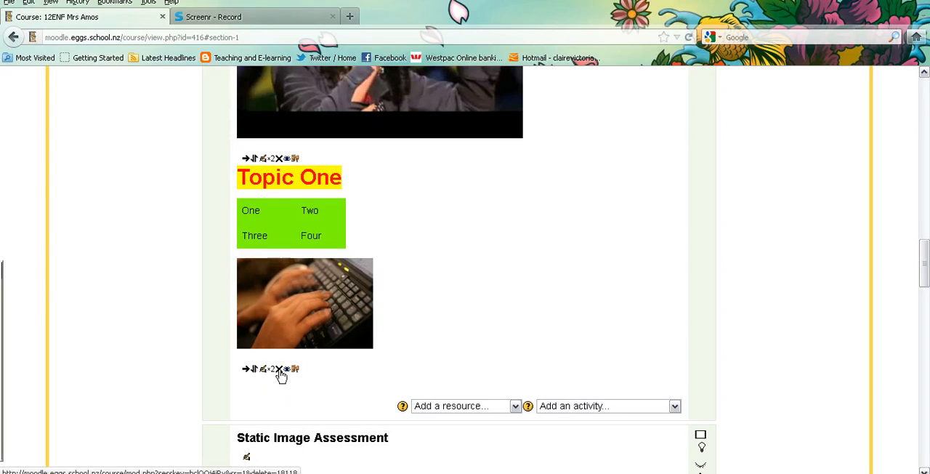
mouse_move(279, 371)
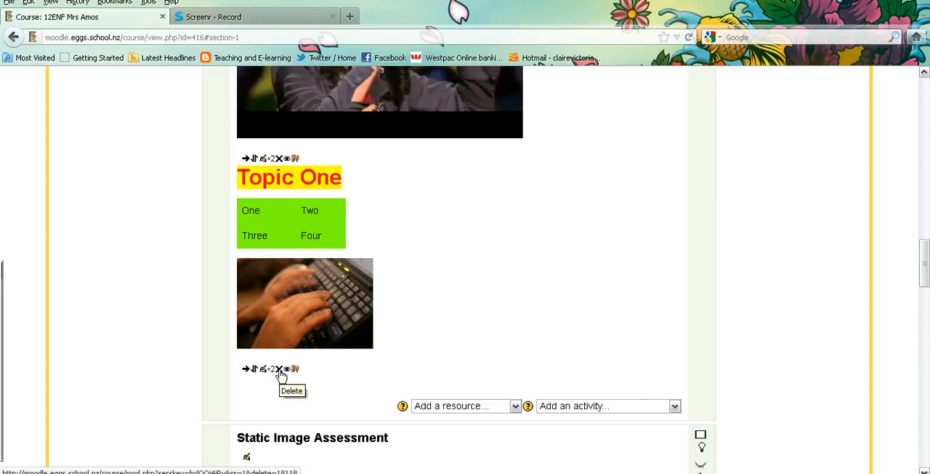
mouse_move(279, 375)
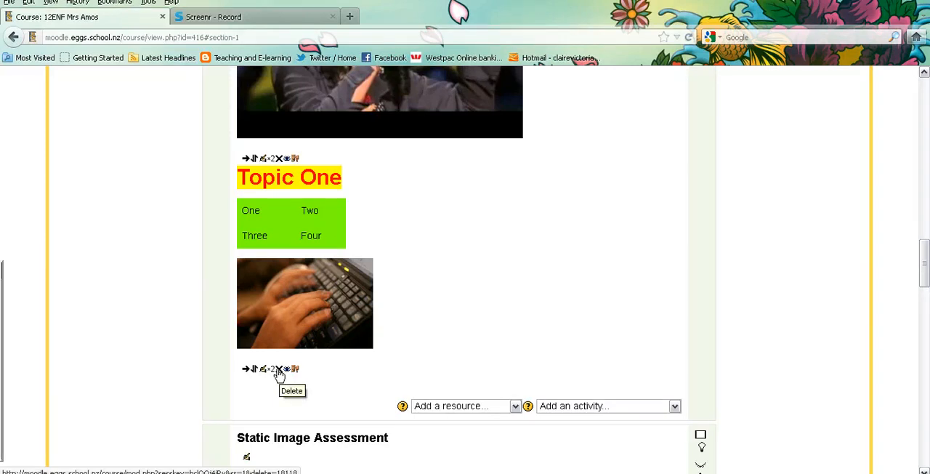
Step: Request deletion of the Topic One label via its Delete (X) icon
left_click(279, 369)
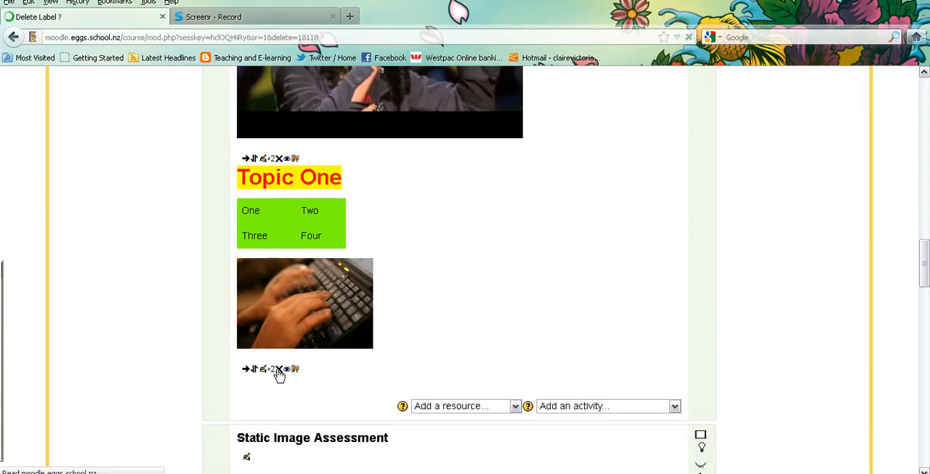
Step: Confirm 'Yes' on the deletion prompt and return to the top of the 12 English Foundation course page
left_click(279, 368)
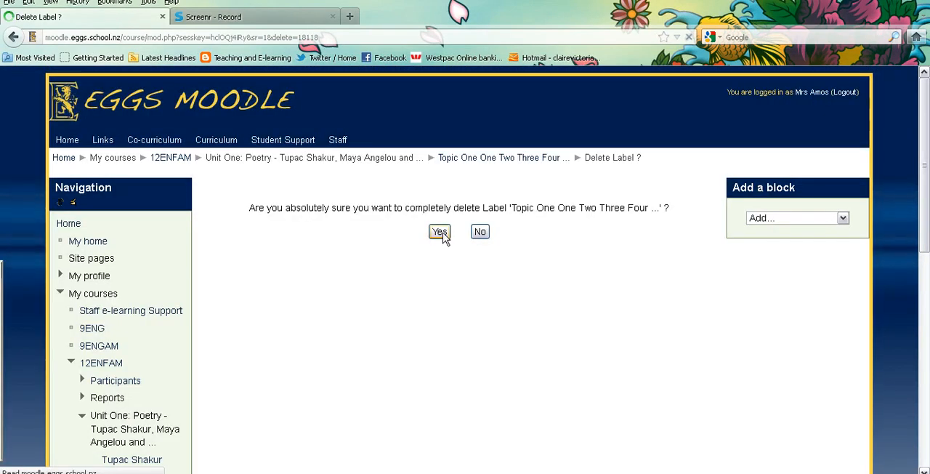
left_click(439, 231)
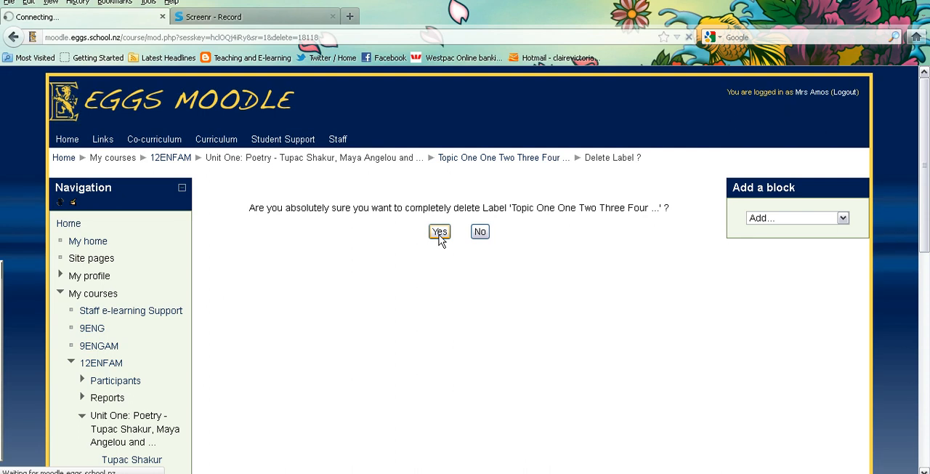
left_click(439, 232)
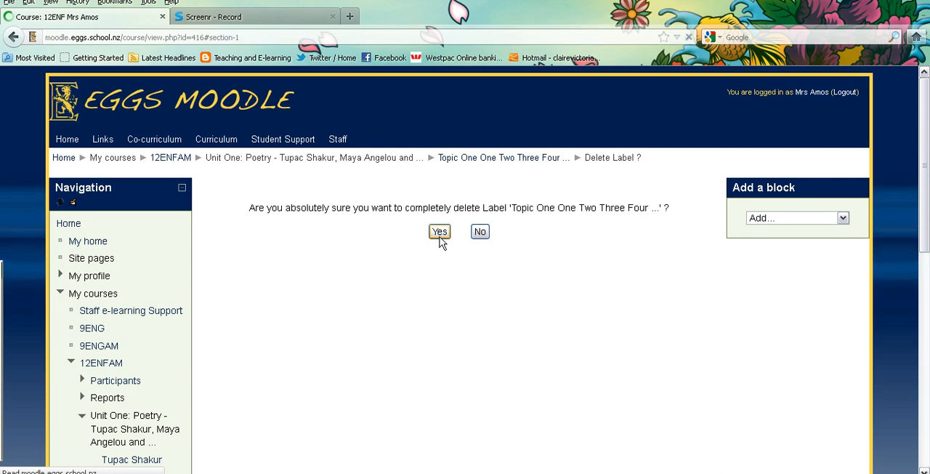
left_click(439, 231)
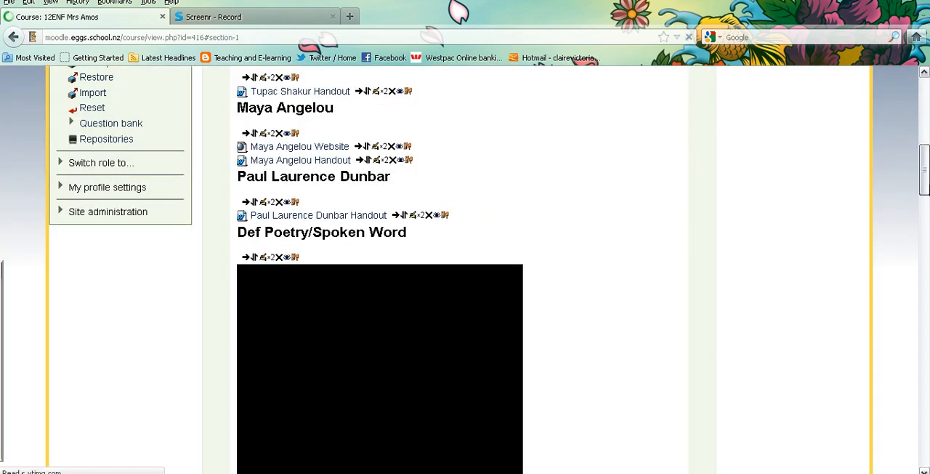
scroll("down", 3)
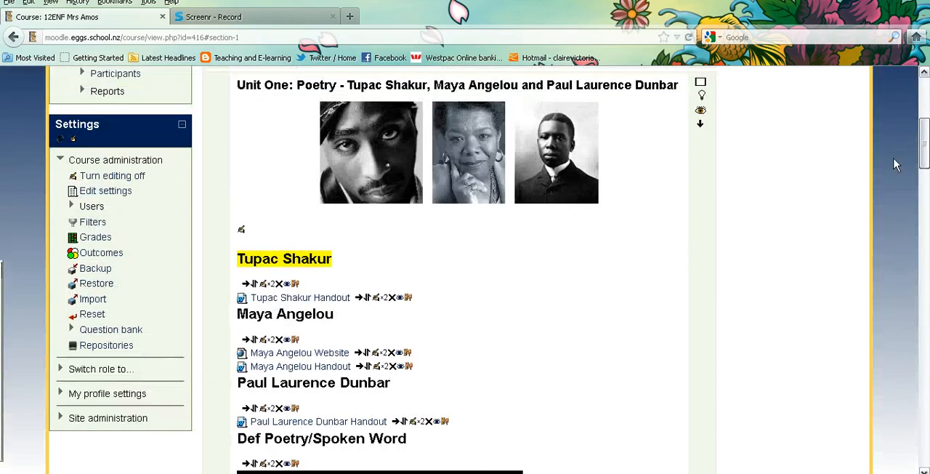
scroll("up", 3)
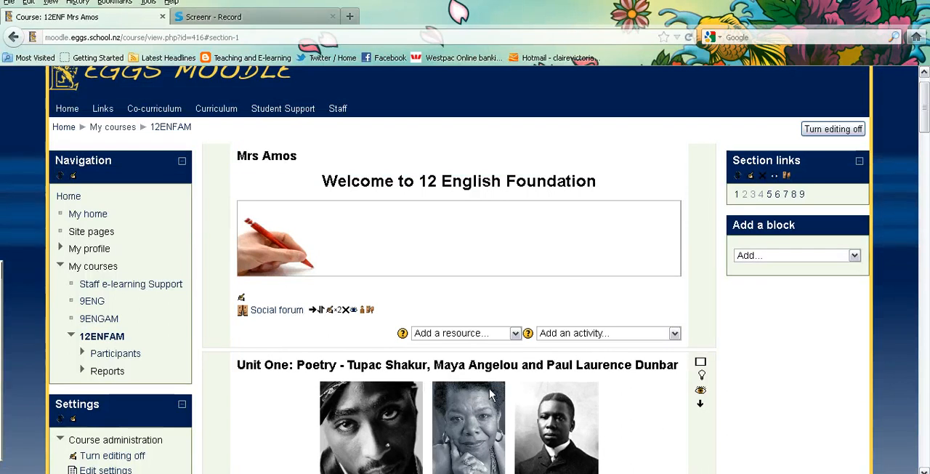
mouse_move(247, 462)
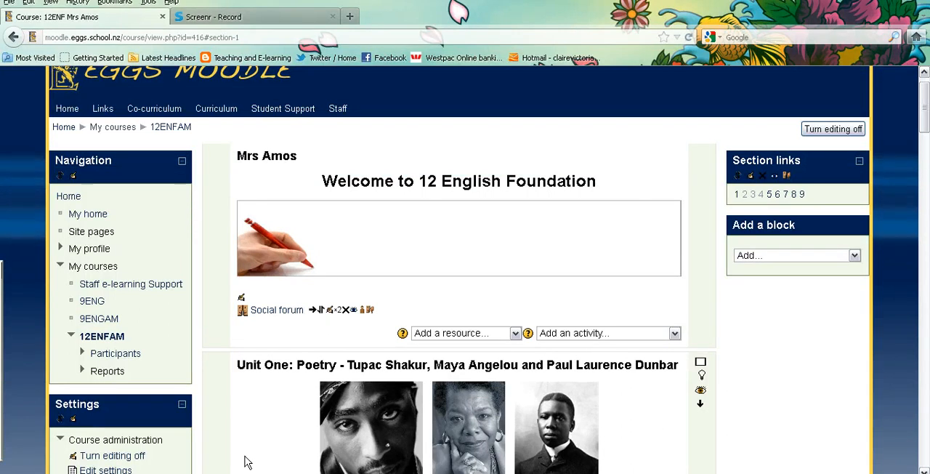